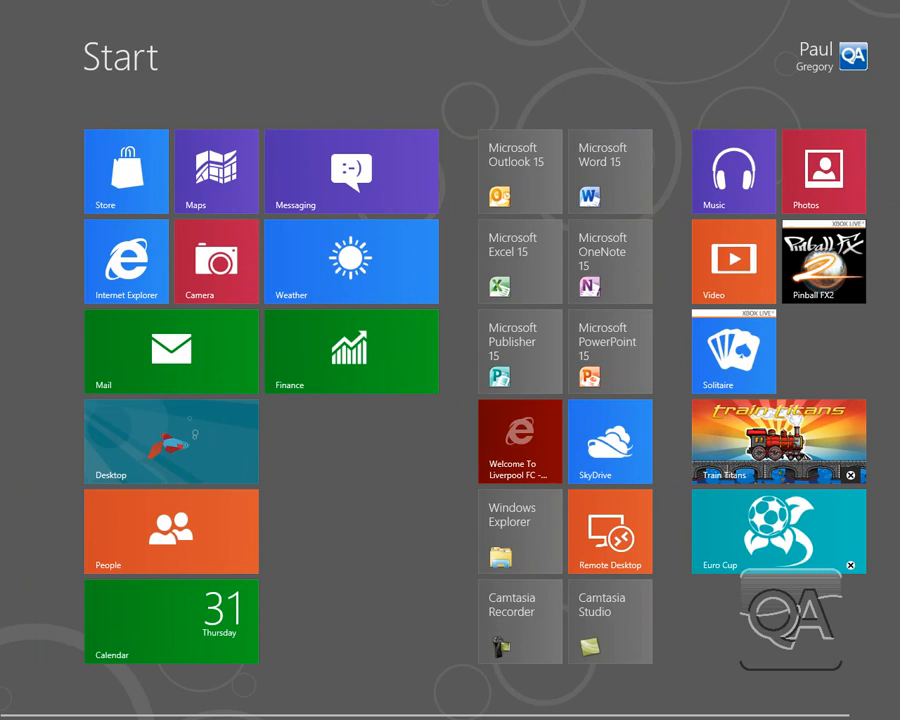
# Step: Launch Remote Desktop and show the Access RemoteApp and Desktop Connections pane
pyautogui.click(851, 56)
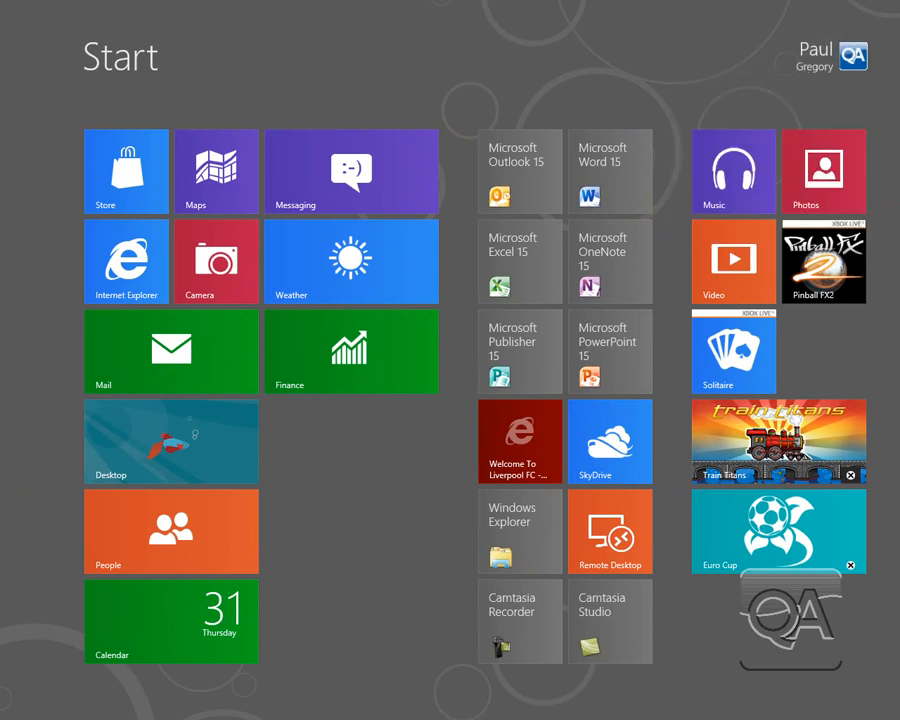
pyautogui.click(126, 172)
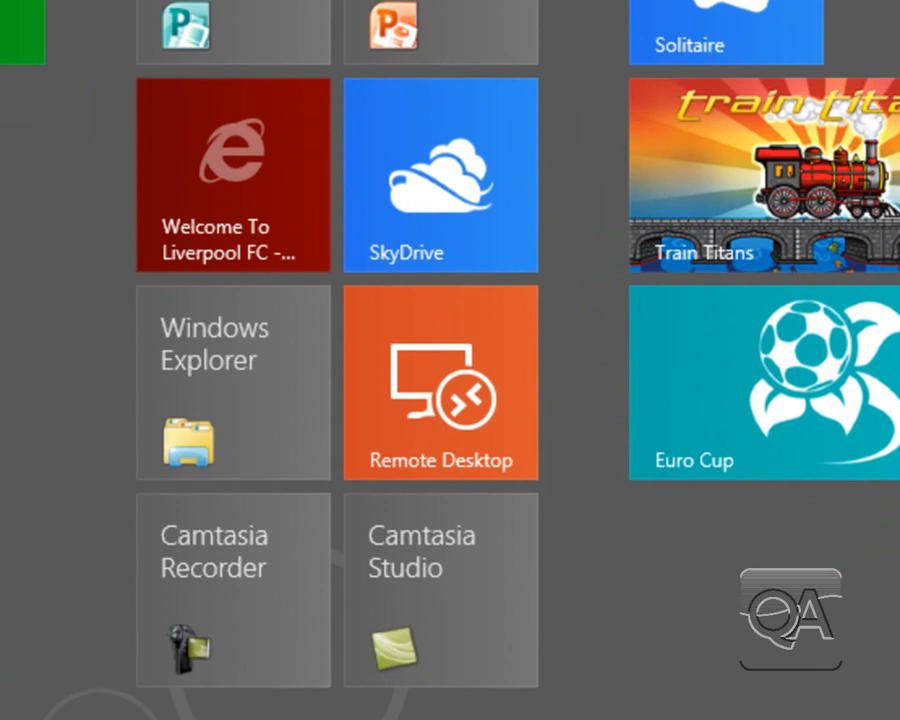
pyautogui.click(440, 382)
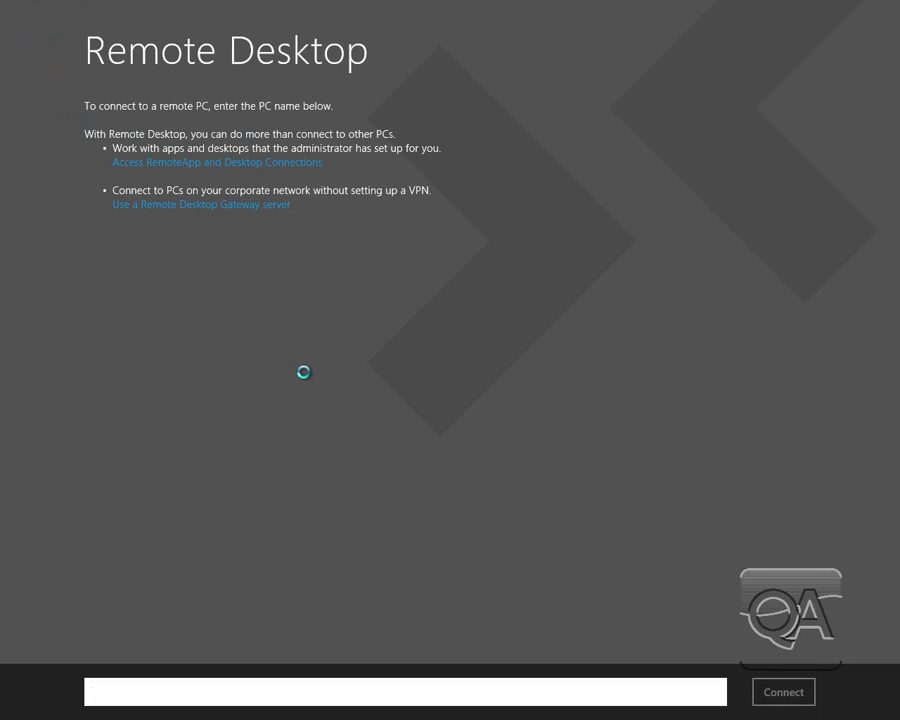
pyautogui.click(405, 691)
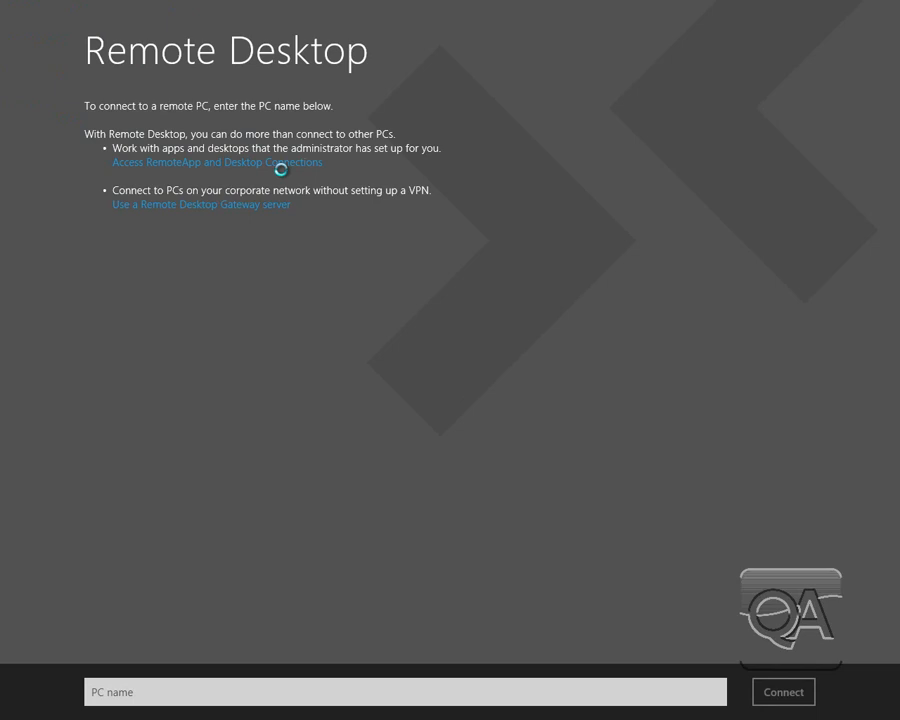
pyautogui.click(215, 162)
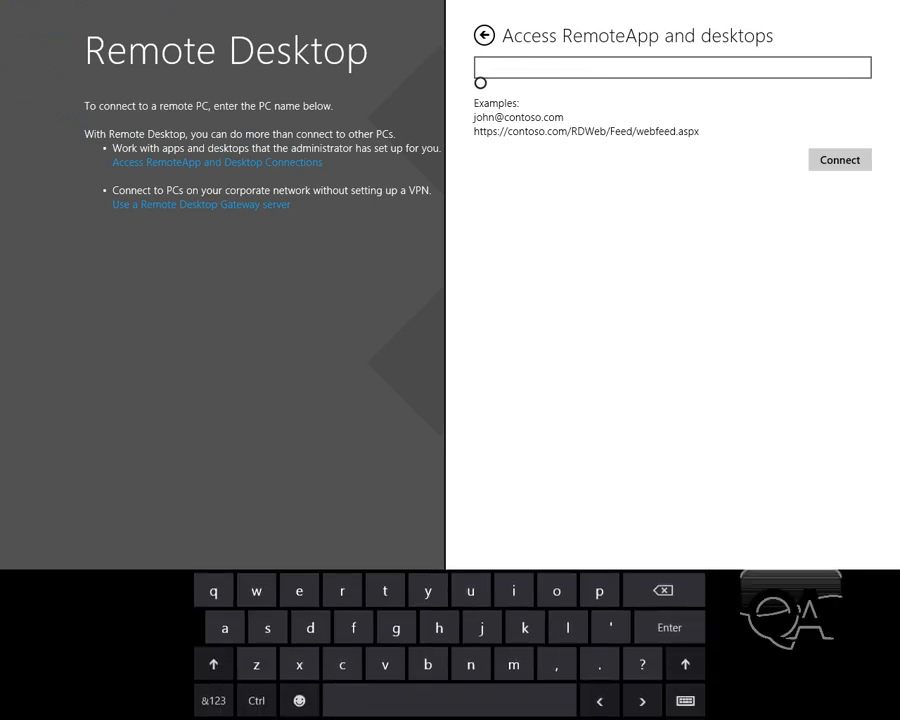
pyautogui.write('t')
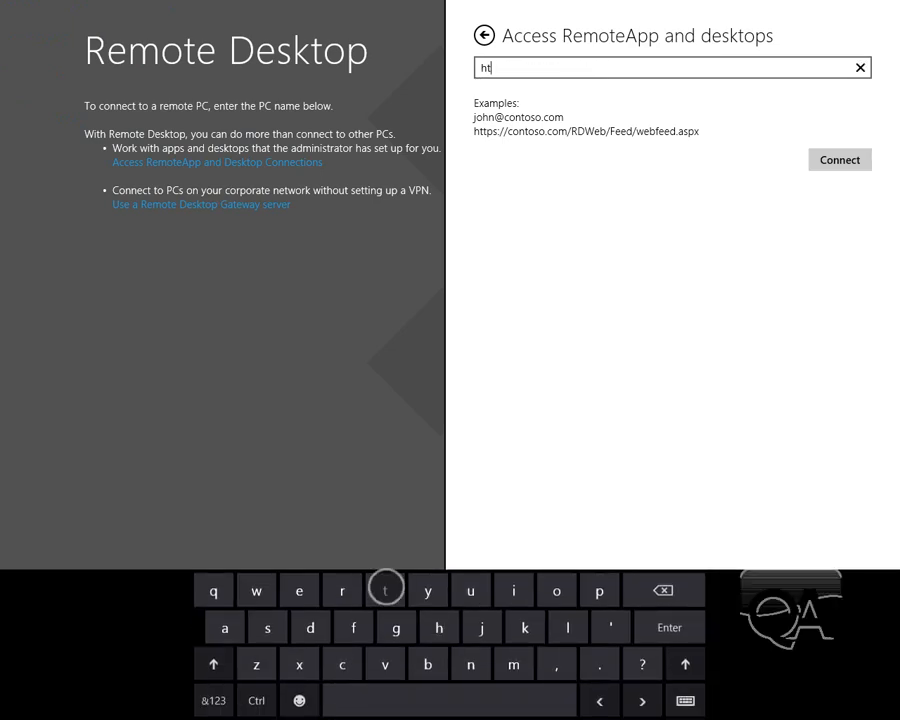
pyautogui.write('tps')
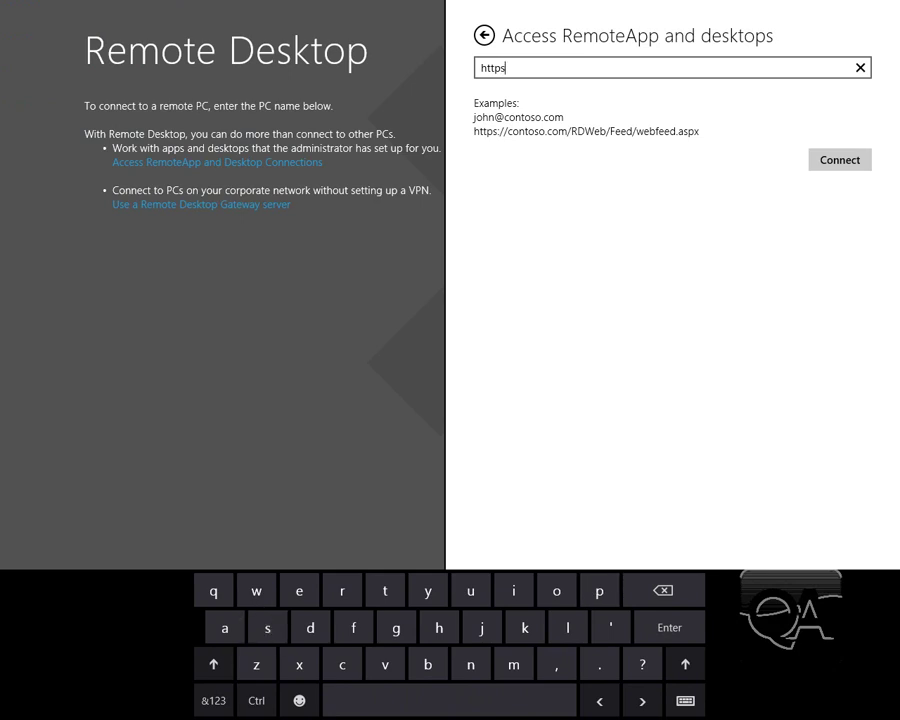
pyautogui.click(213, 663)
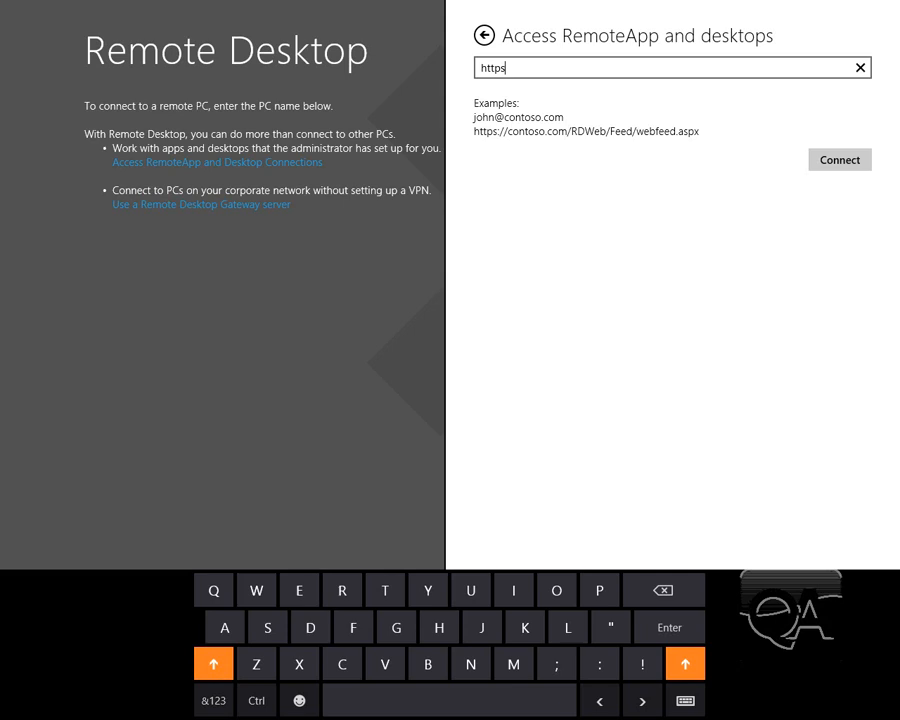
pyautogui.click(213, 663)
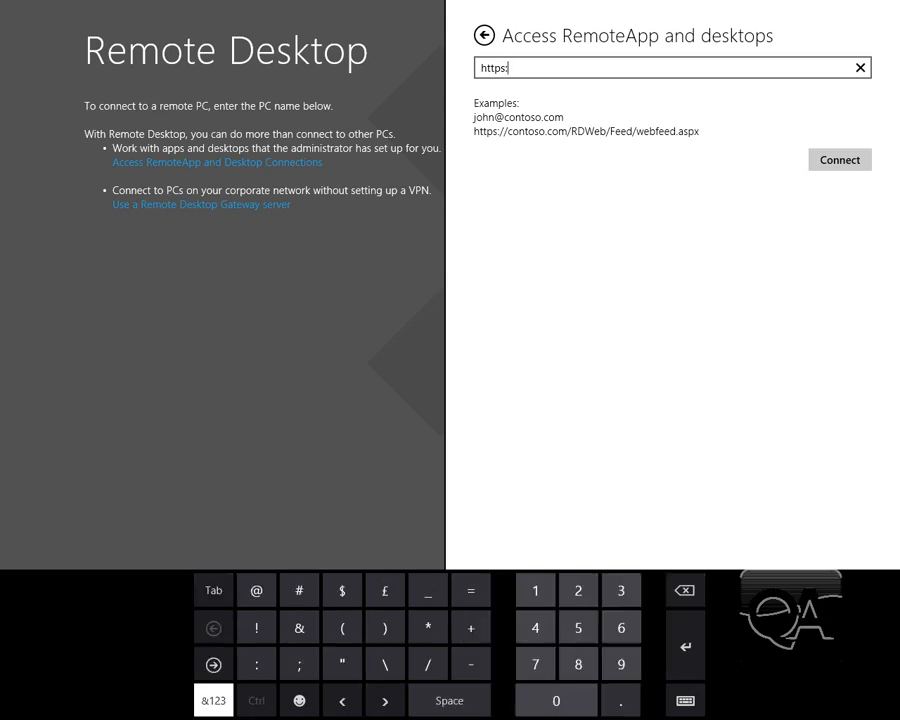
pyautogui.write('://qa')
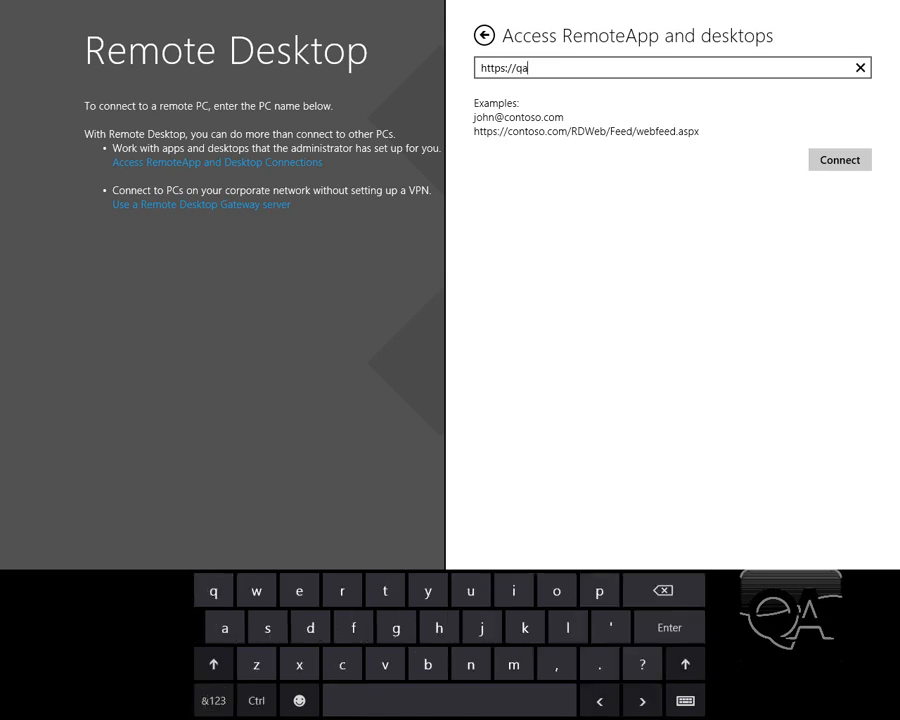
pyautogui.write('red')
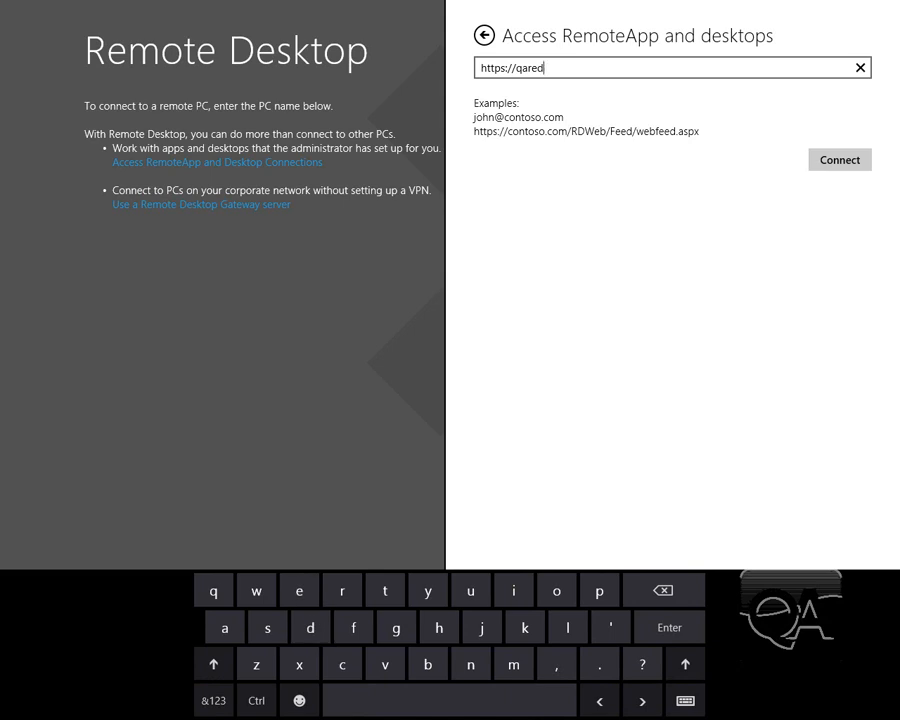
pyautogui.click(599, 663)
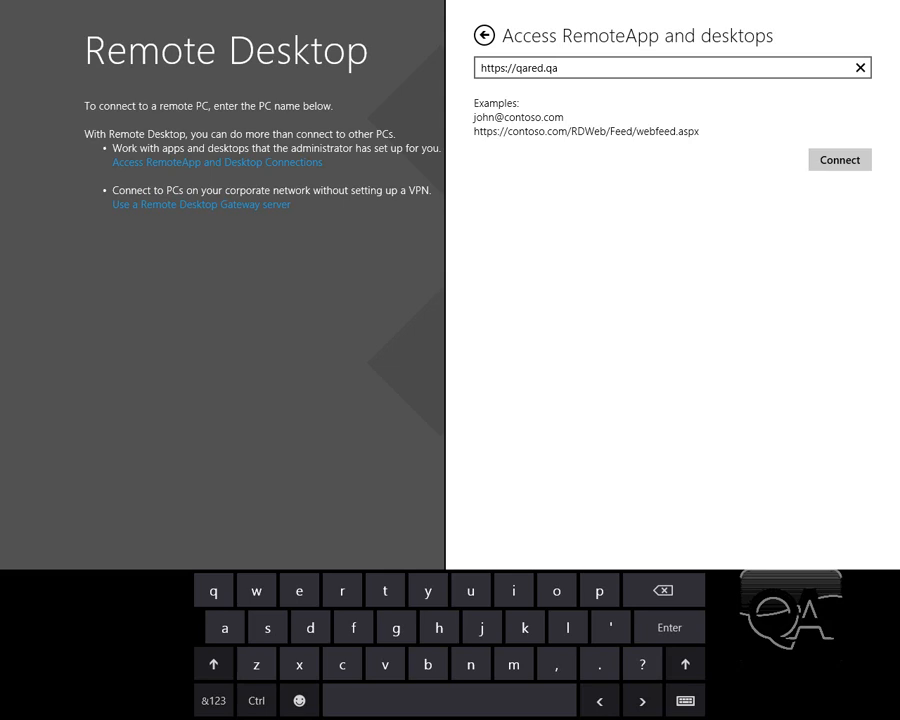
pyautogui.write('test')
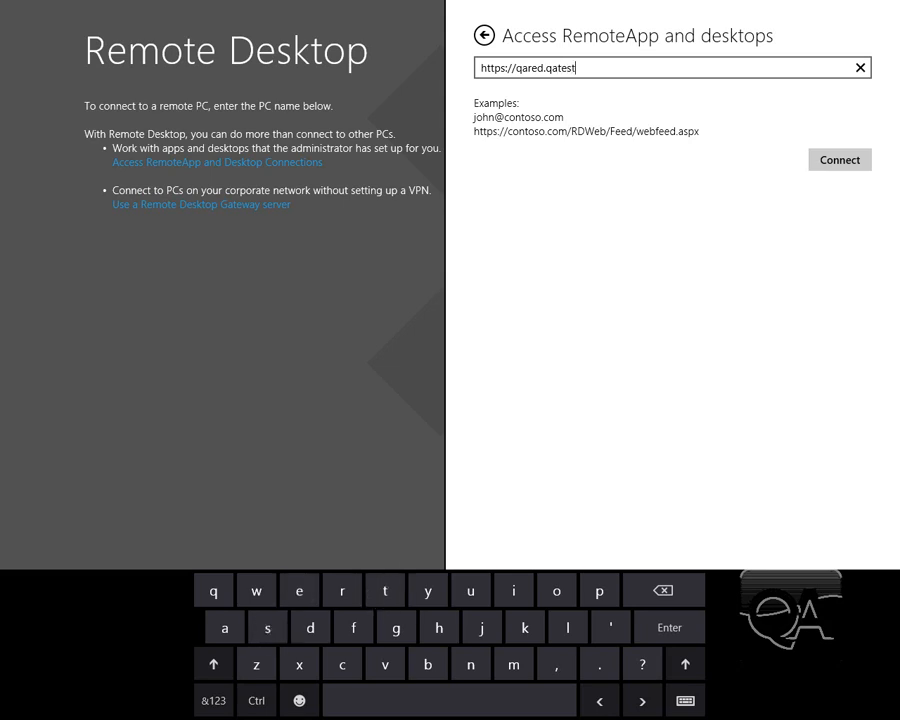
pyautogui.write('.com')
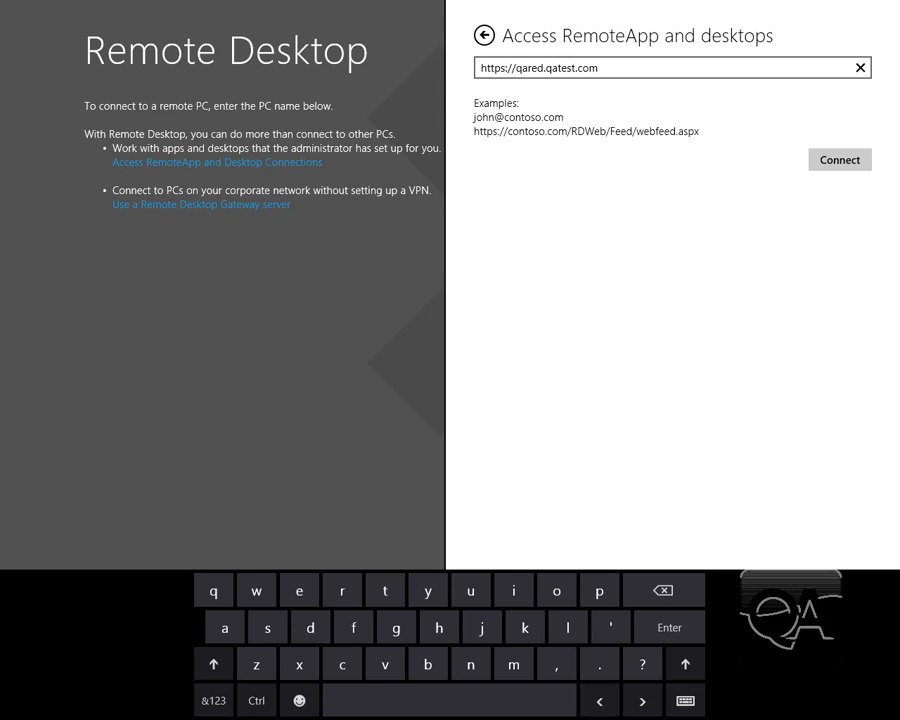
# Step: Complete the address with '/rdweb/feed/webfeed.aspx'
pyautogui.write('/rd')
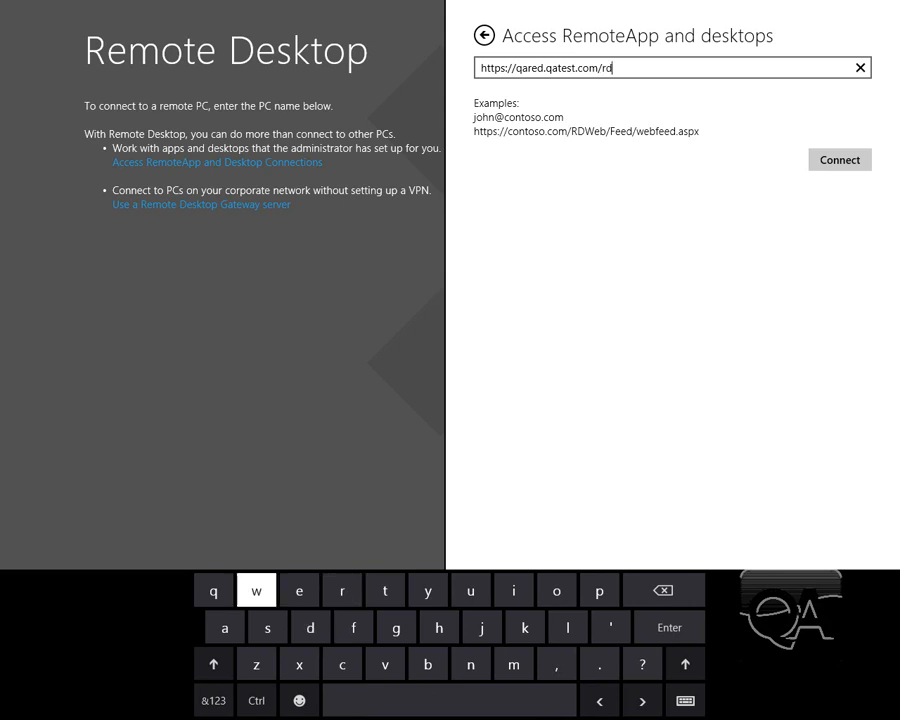
pyautogui.write('web/feed')
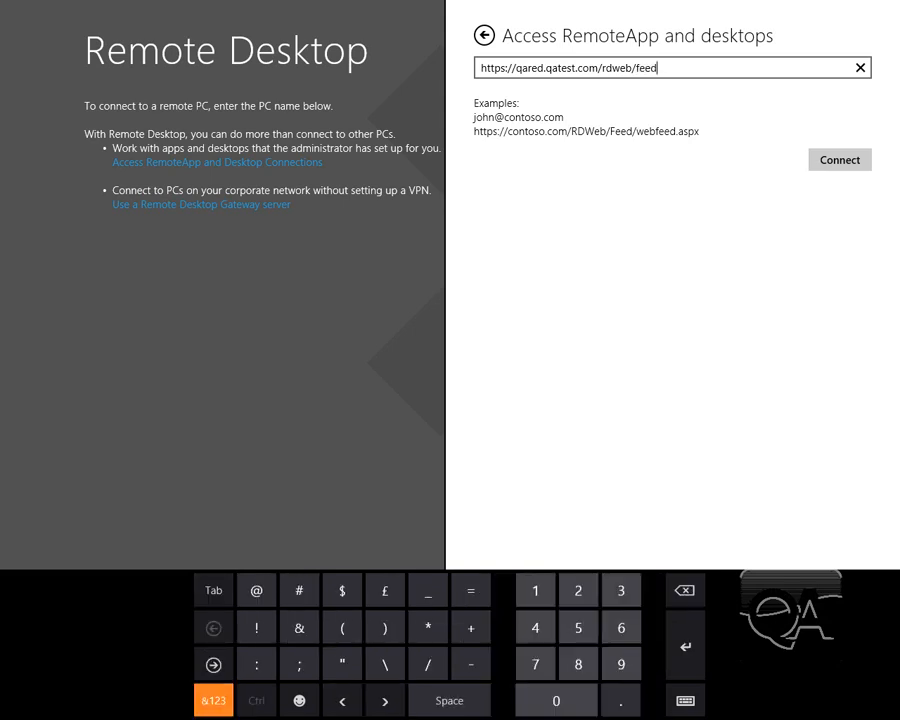
pyautogui.click(427, 662)
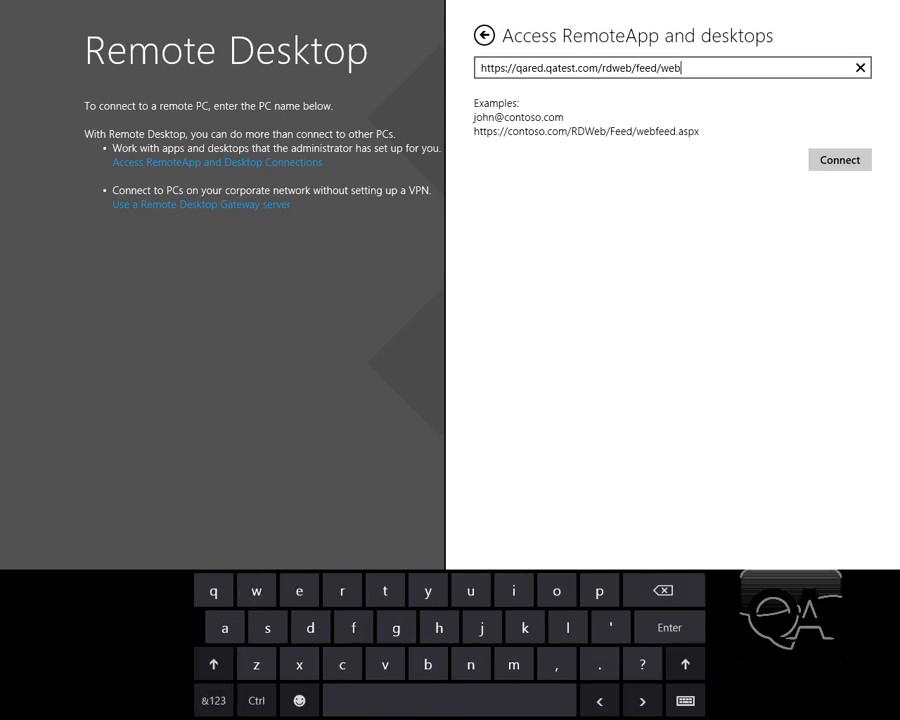
pyautogui.write('feed.')
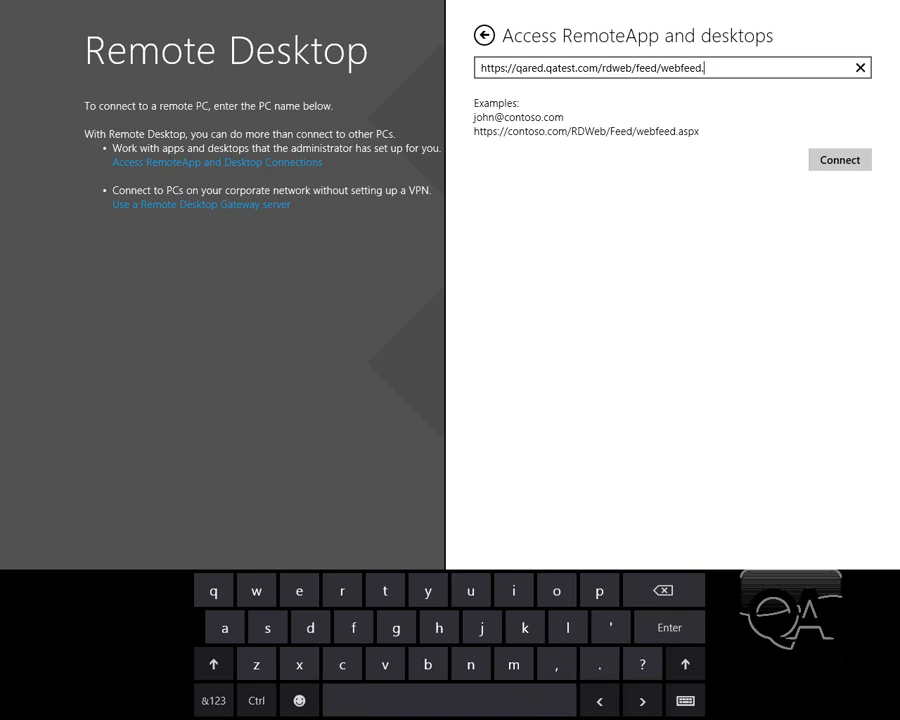
pyautogui.write('asp')
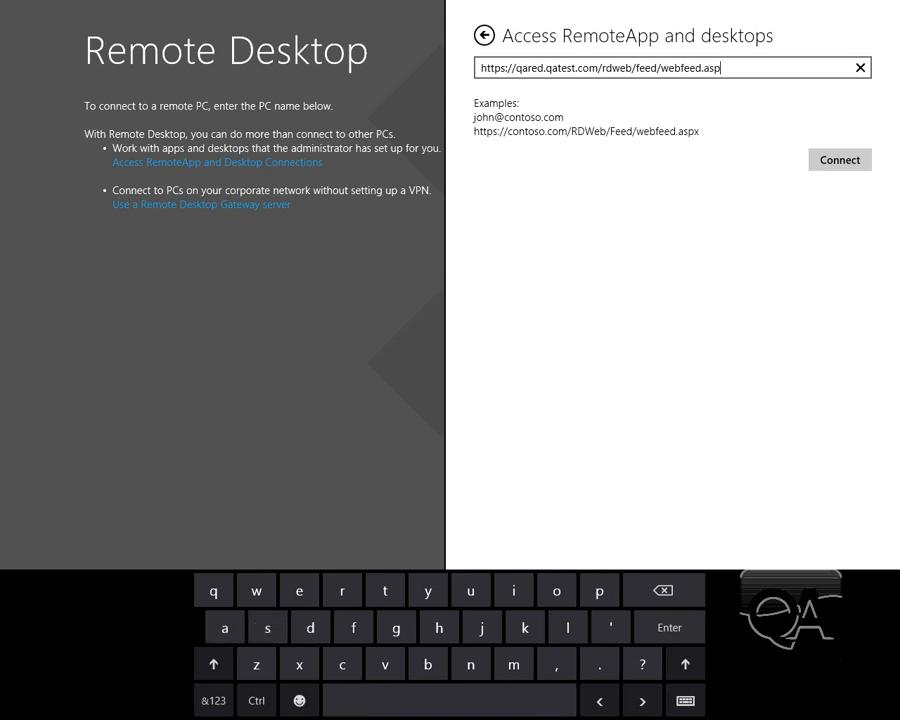
pyautogui.write('x')
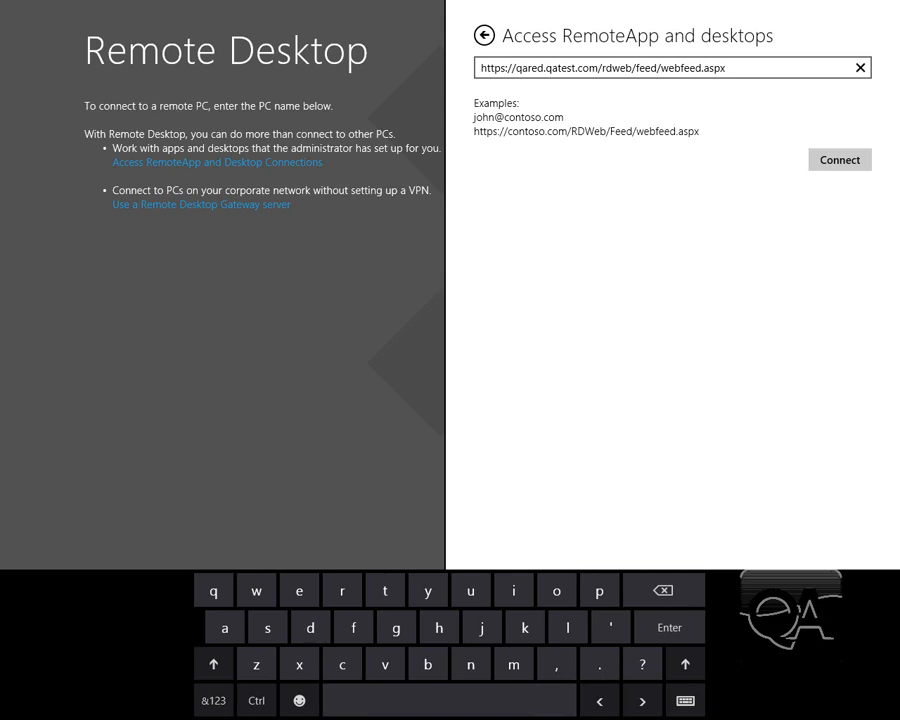
pyautogui.click(839, 160)
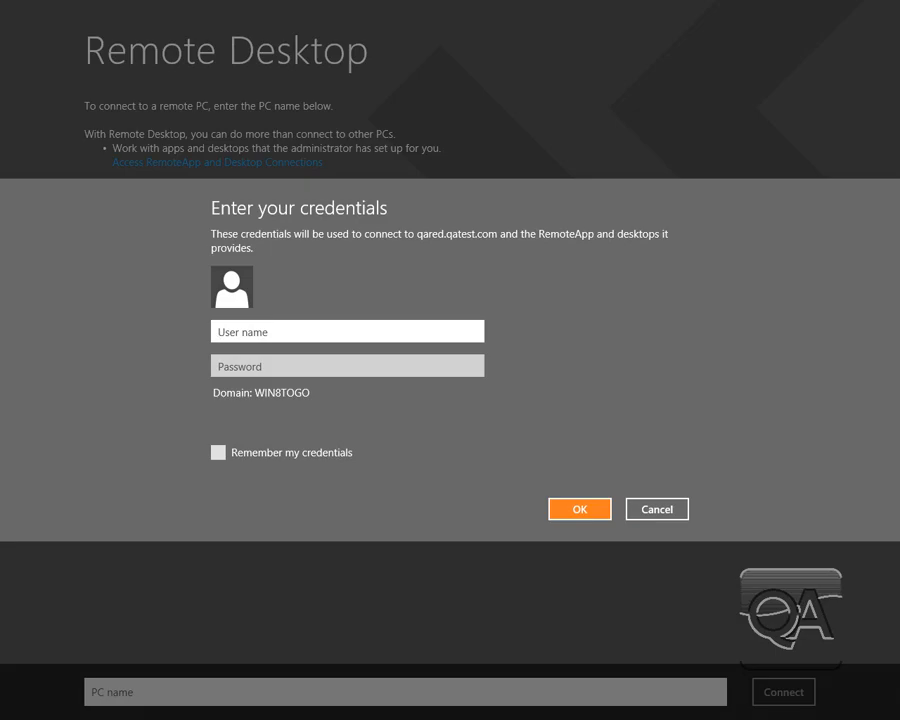
pyautogui.click(347, 331)
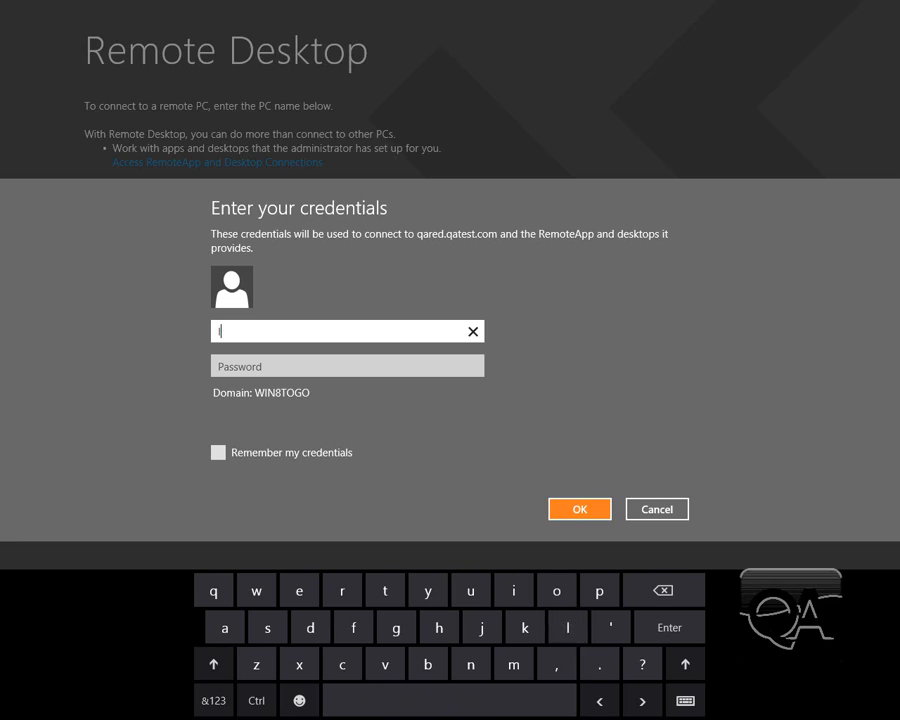
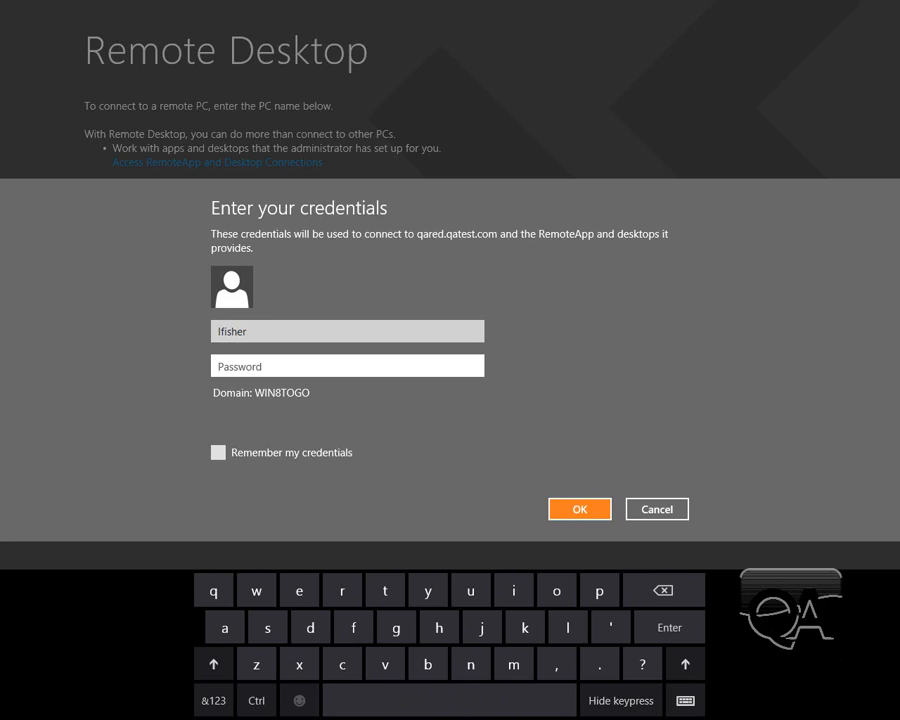
pyautogui.click(347, 331)
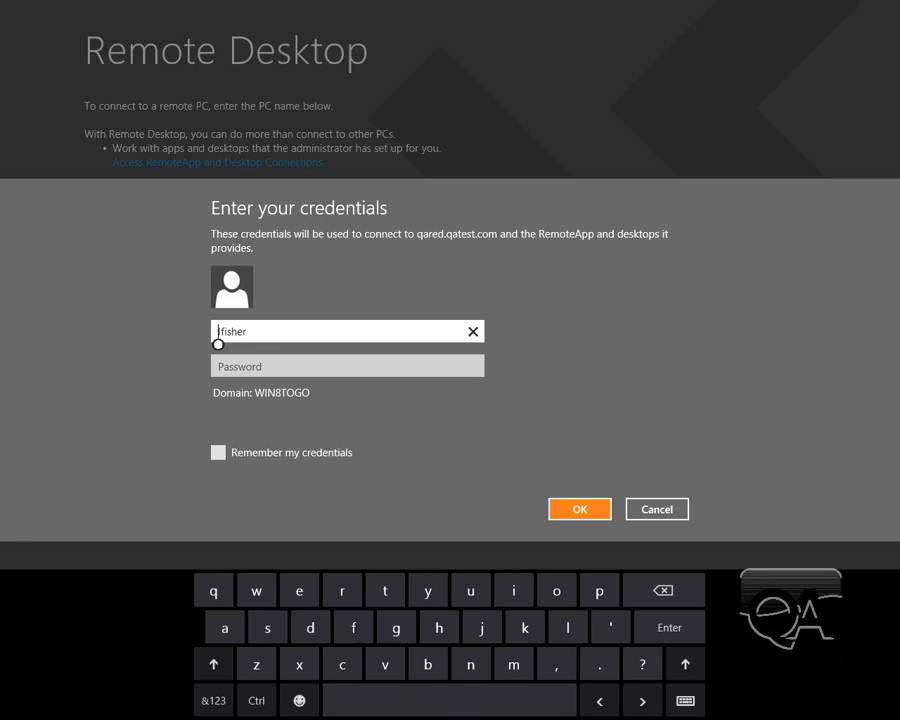
pyautogui.write('qatest')
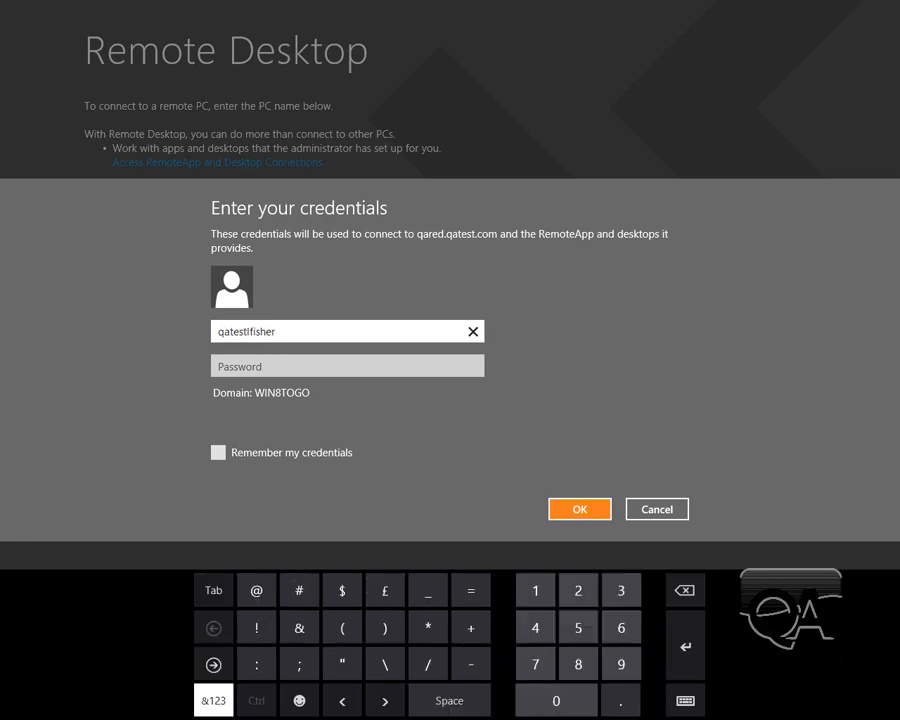
pyautogui.write('\\')
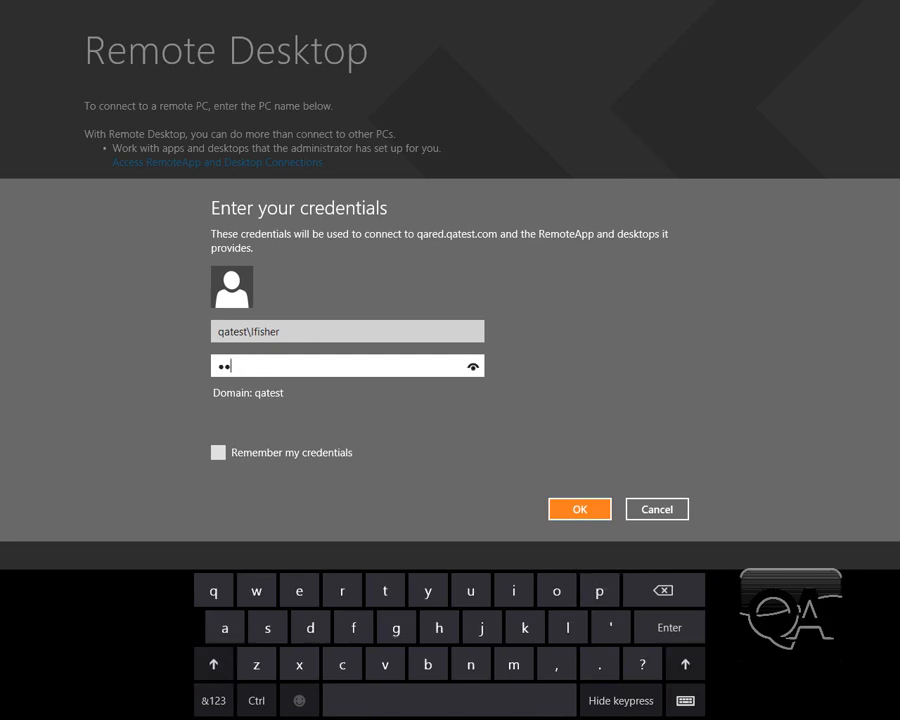
# Step: Enter the account password and confirm the credentials
pyautogui.click(212, 700)
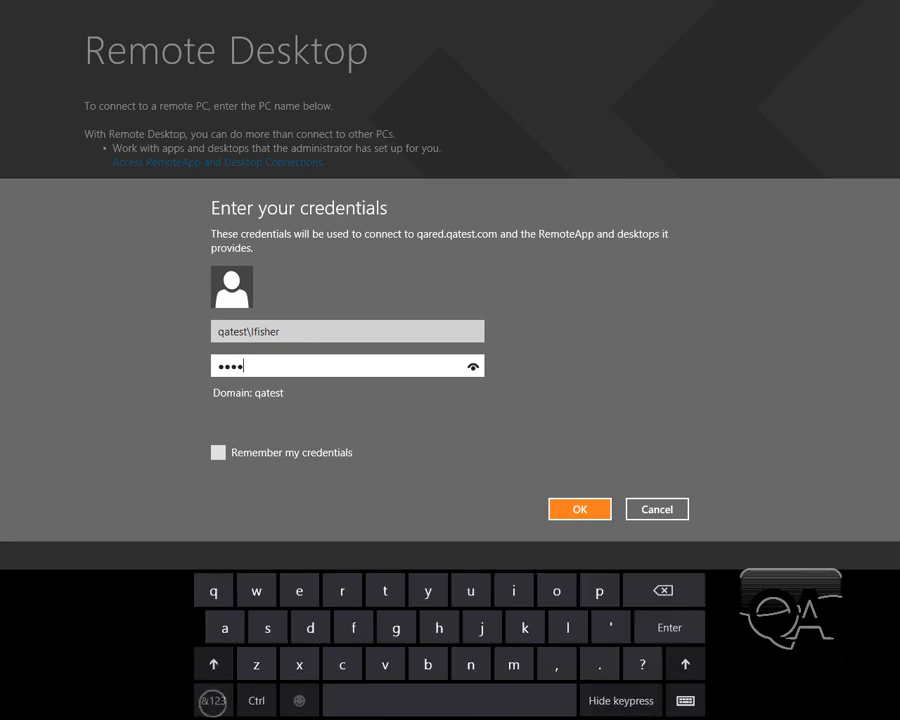
pyautogui.click(213, 700)
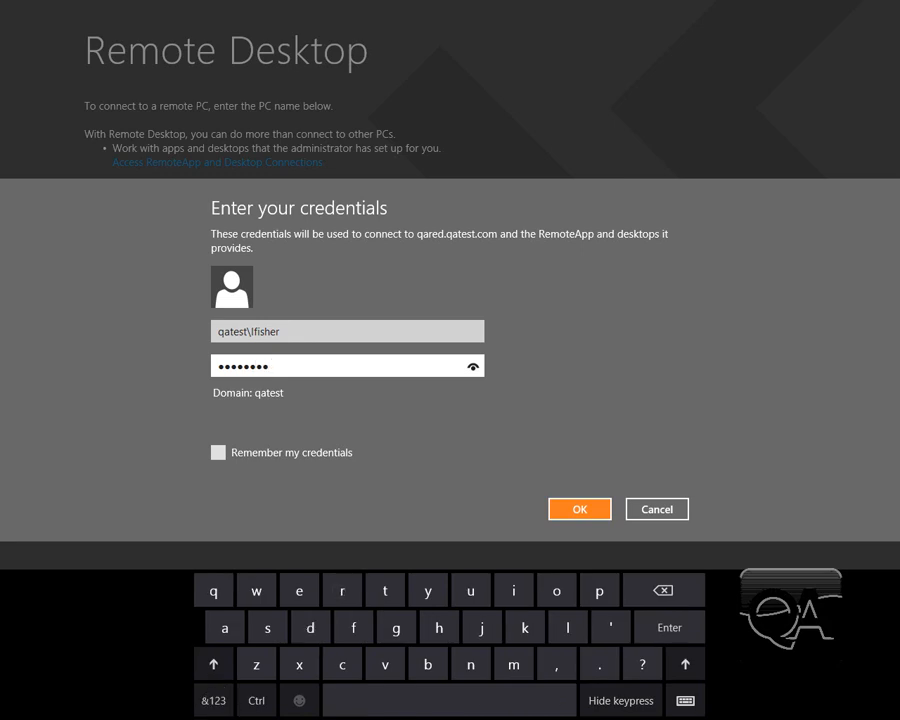
pyautogui.click(656, 509)
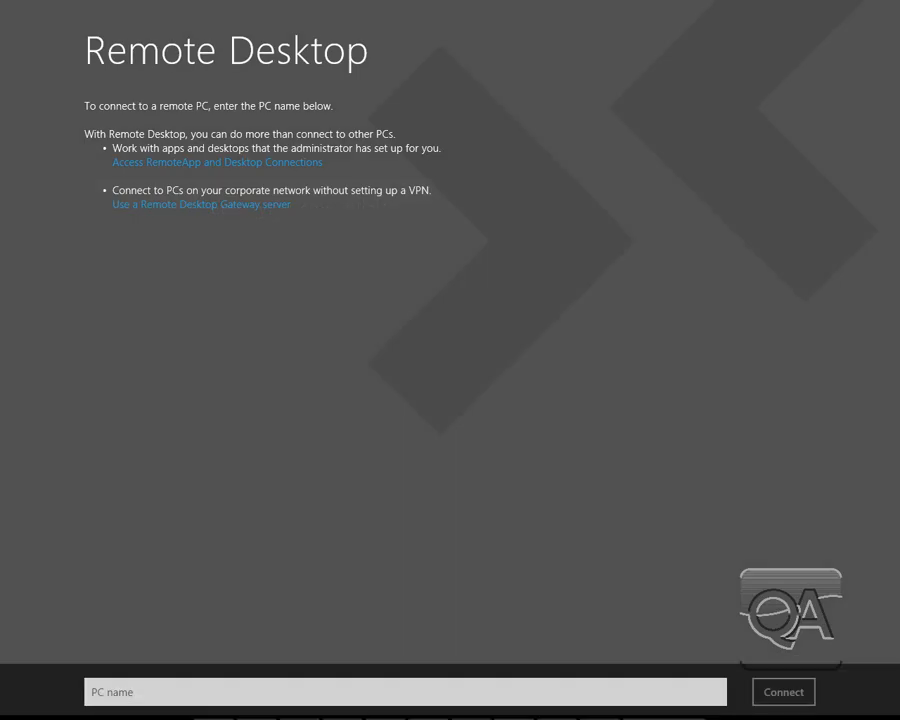
# Step: Open the QA Pool VMs desktop from the Enterprise Remote Access list
pyautogui.click(216, 162)
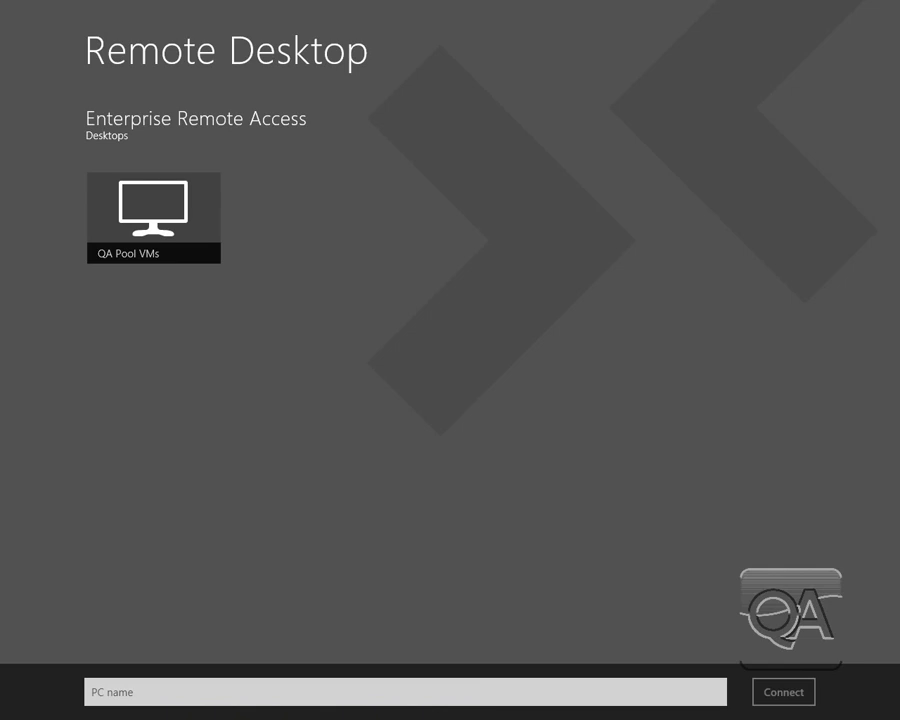
pyautogui.doubleClick(152, 205)
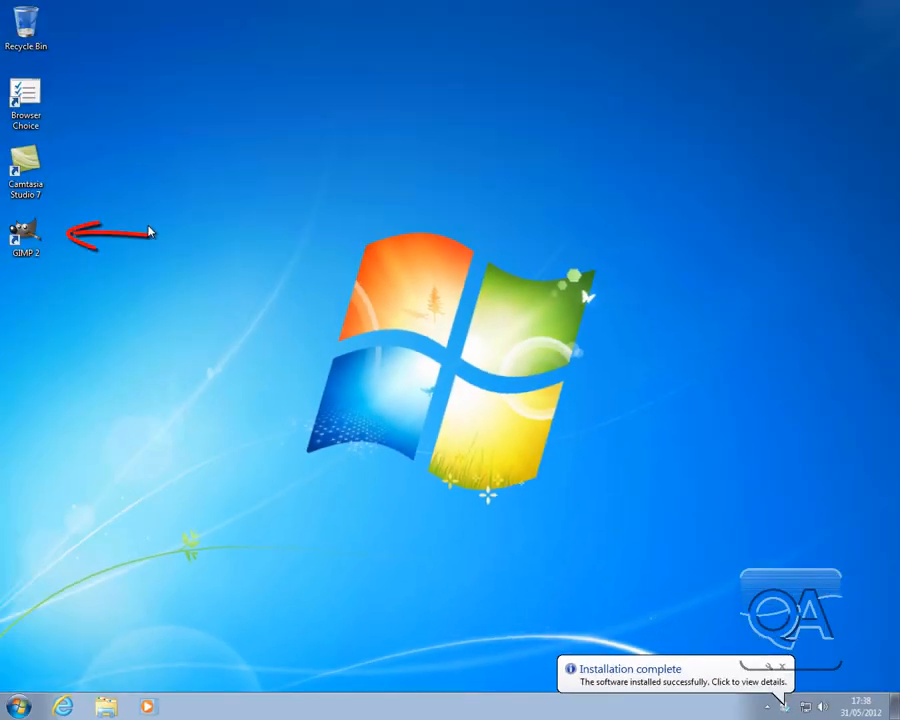
# Step: Launch GIMP 2 from its desktop shortcut and expand Microsoft System Center in All Programs
pyautogui.click(17, 707)
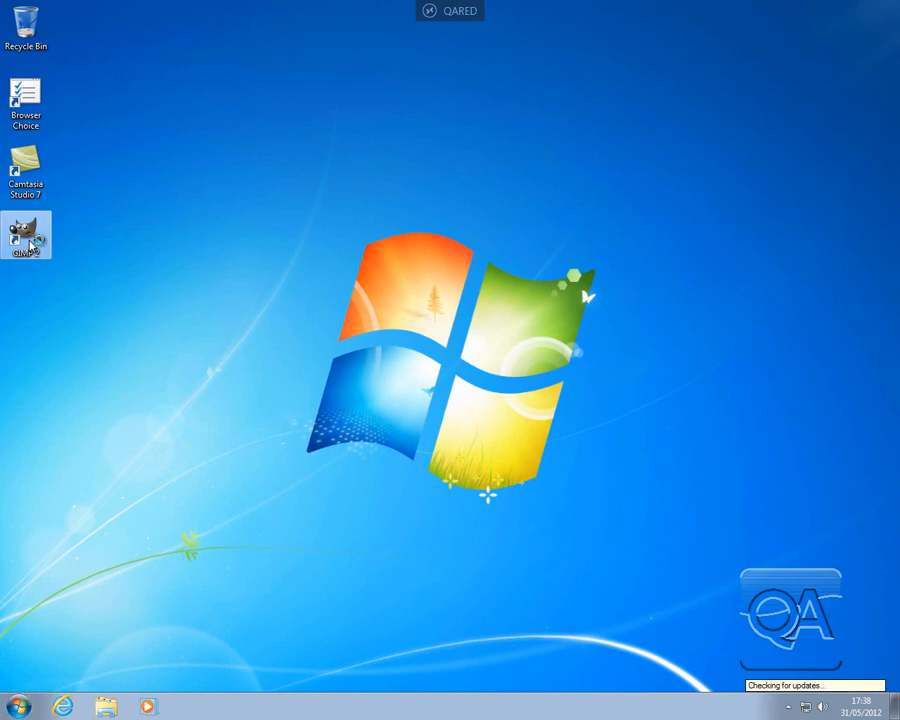
pyautogui.doubleClick(25, 235)
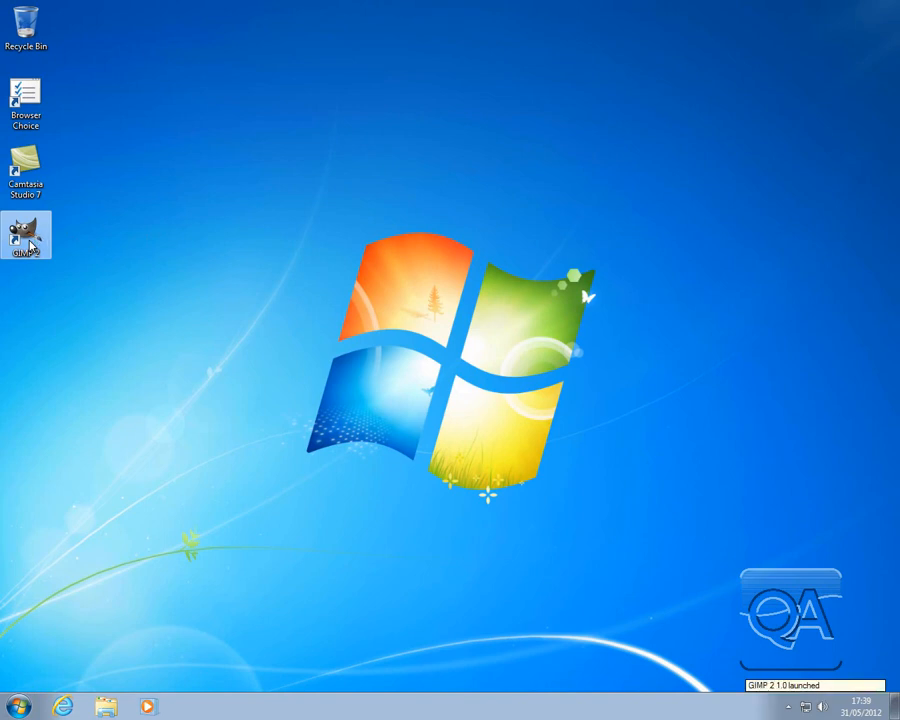
pyautogui.doubleClick(26, 235)
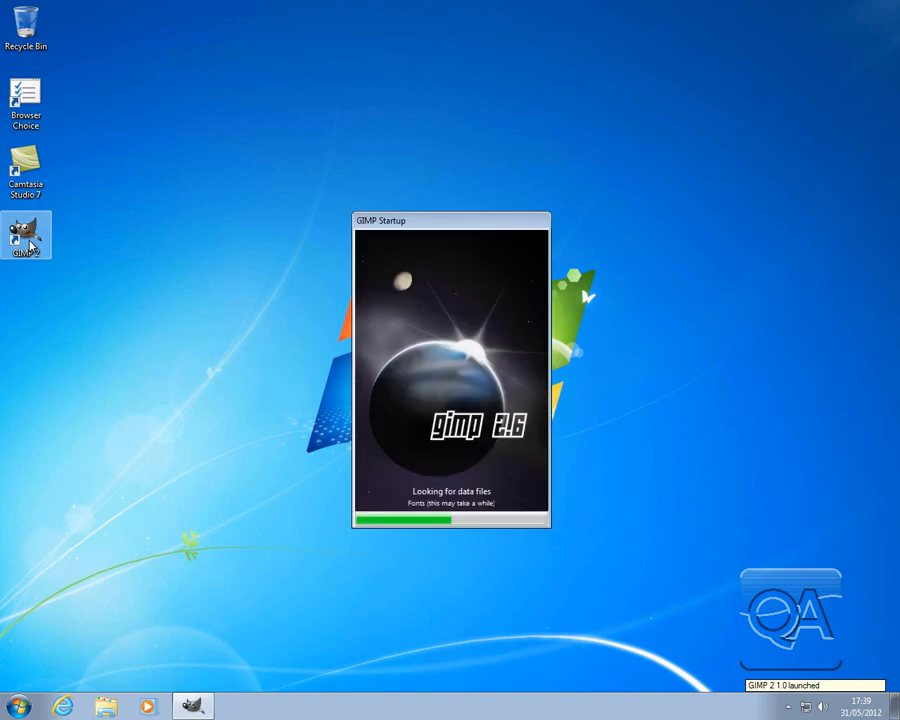
pyautogui.click(16, 706)
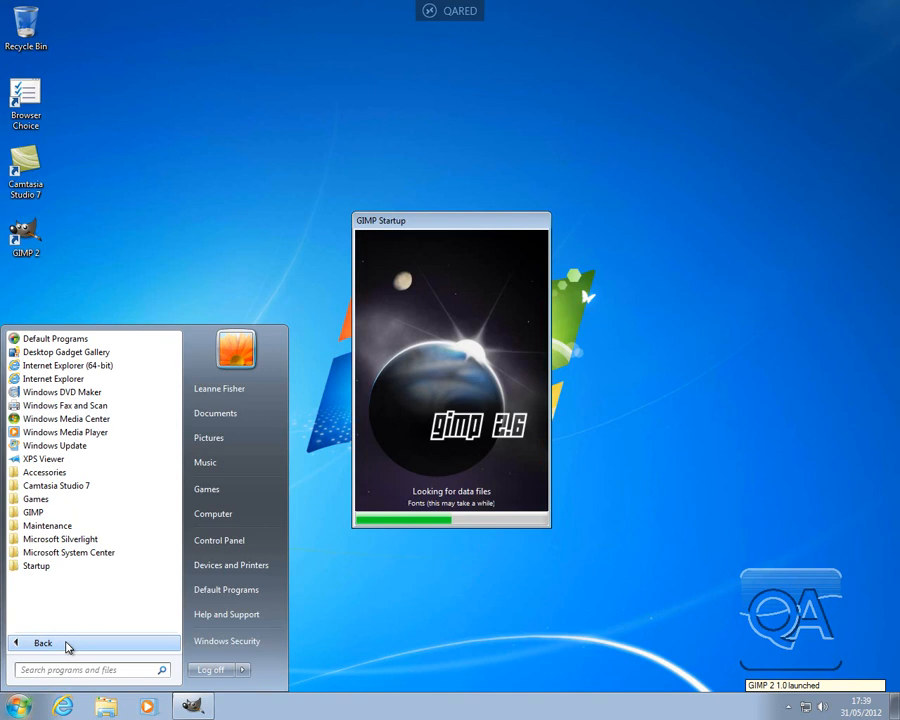
pyautogui.click(68, 552)
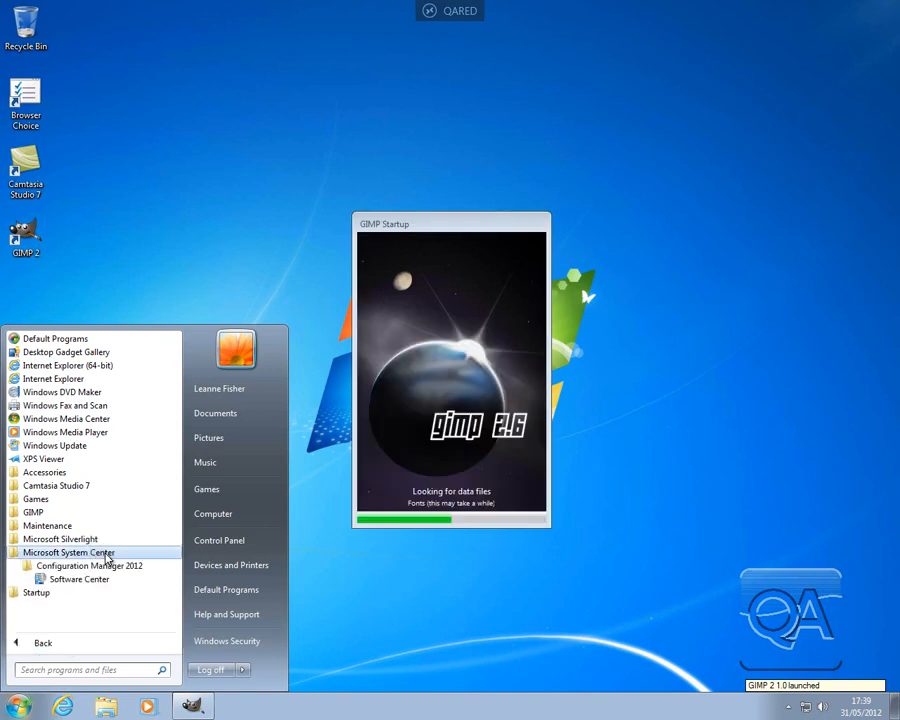
# Step: Check that Software Center lists Gimp Photoshop as installed, then close it
pyautogui.click(100, 583)
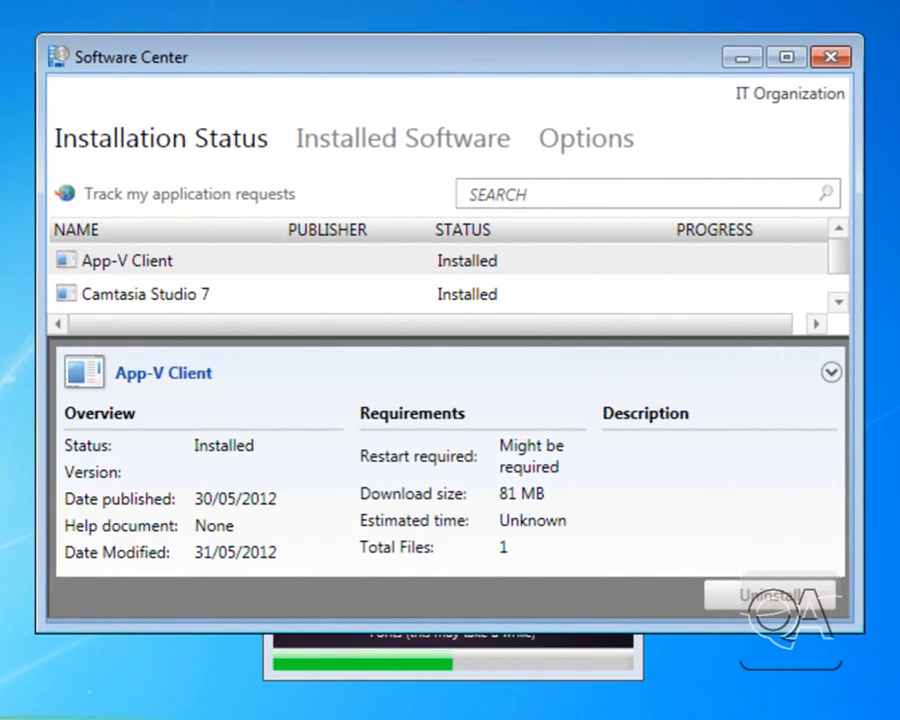
pyautogui.moveTo(838, 302)
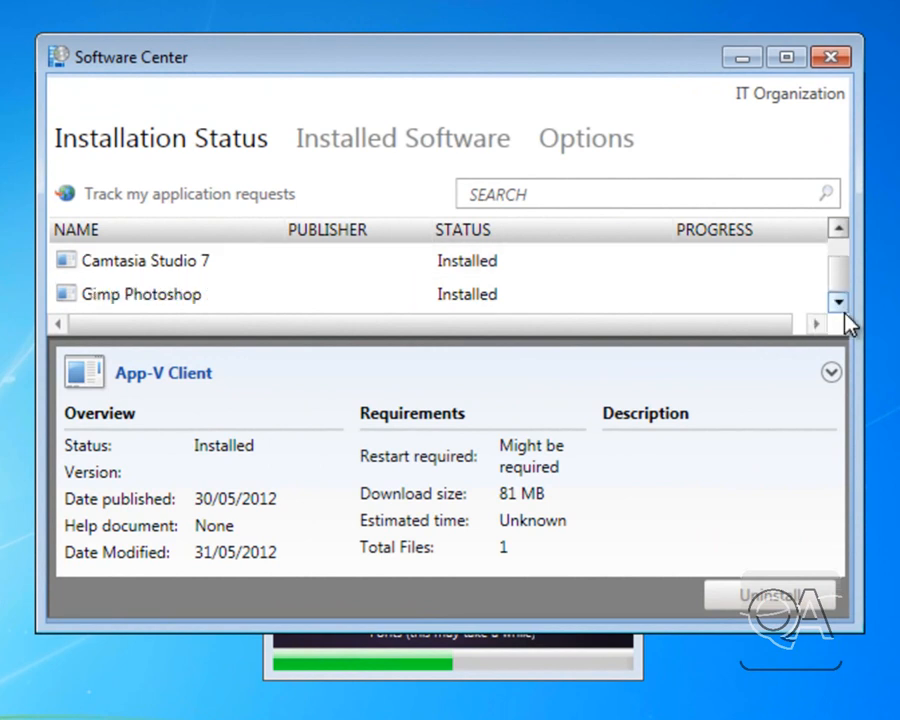
pyautogui.click(142, 293)
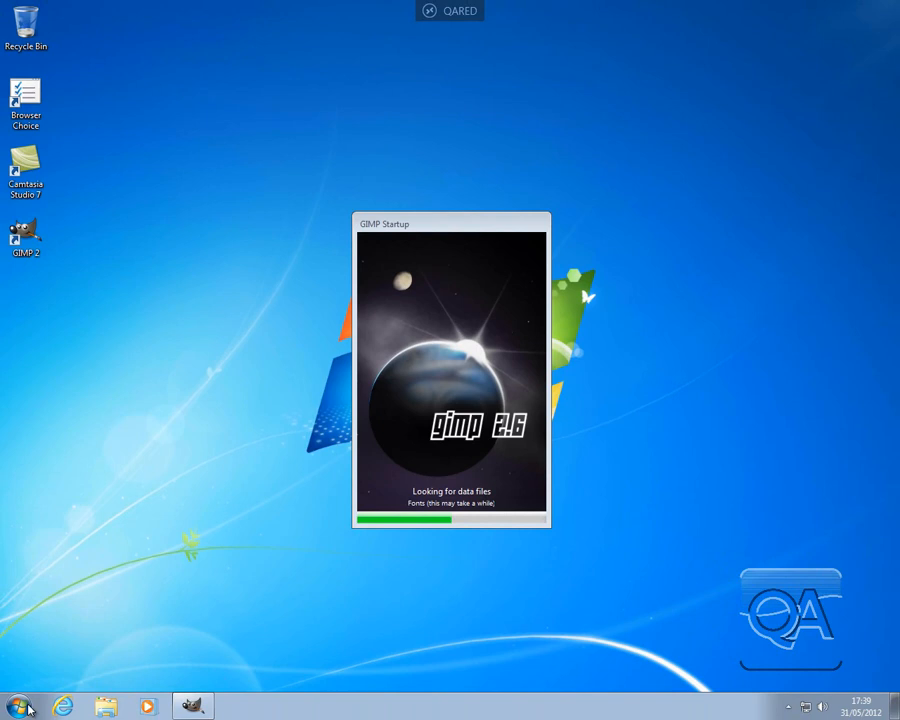
# Step: Open Control Panel's Uninstall a program page from the Start menu
pyautogui.click(18, 706)
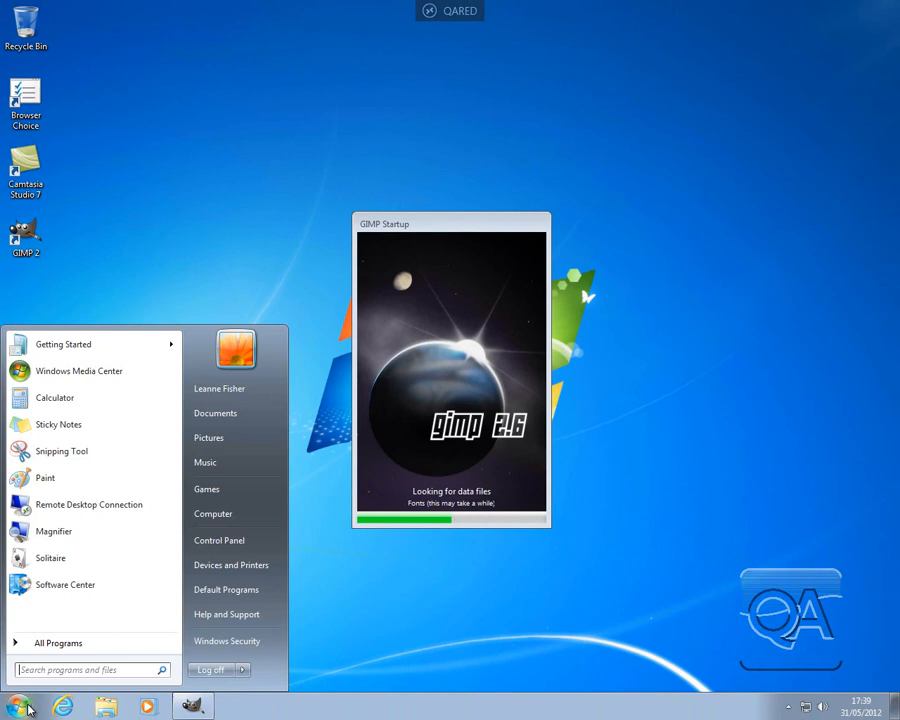
pyautogui.click(218, 540)
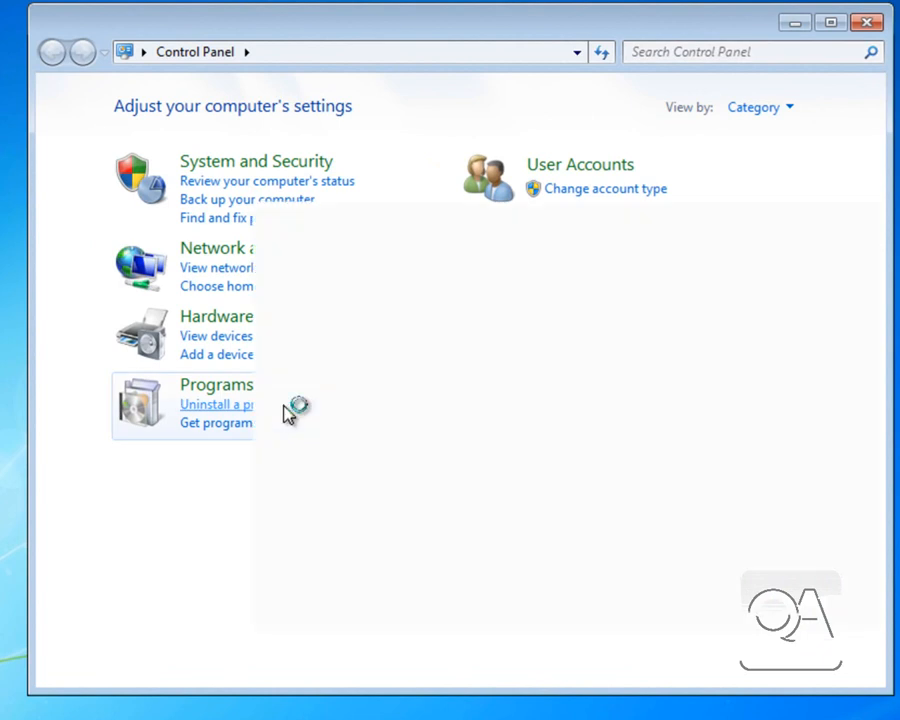
pyautogui.click(216, 404)
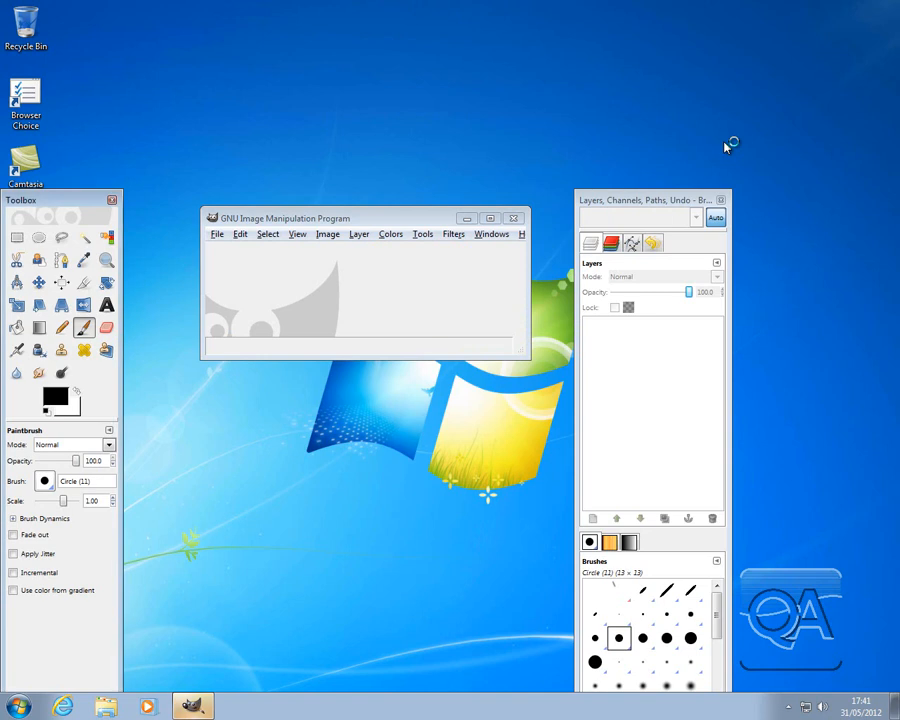
pyautogui.moveTo(726, 147)
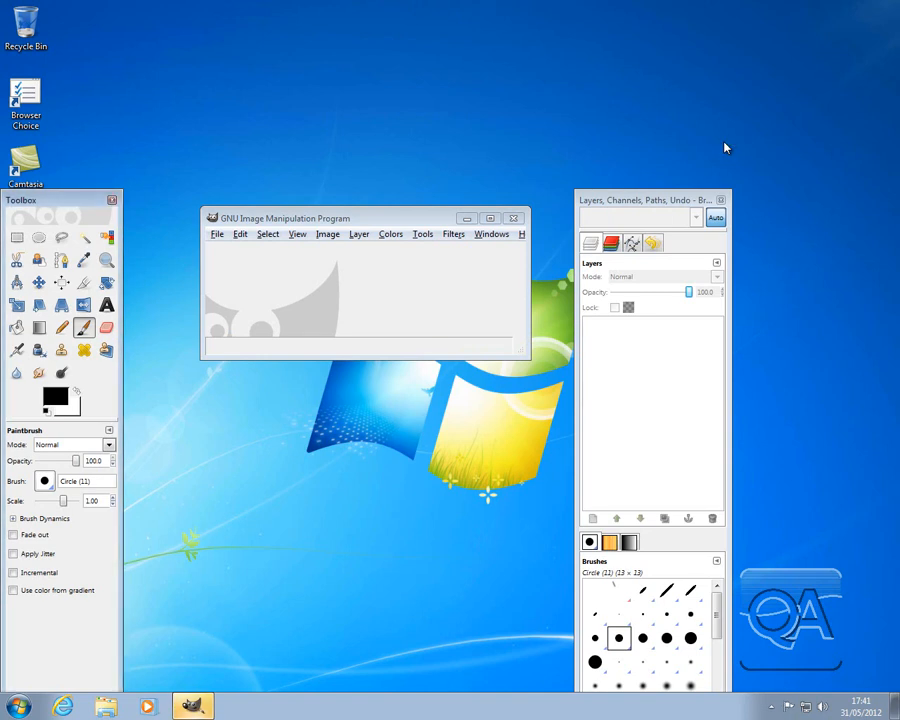
# Step: Open IMG_0173.JPG from Pictures through File > Open
pyautogui.click(216, 233)
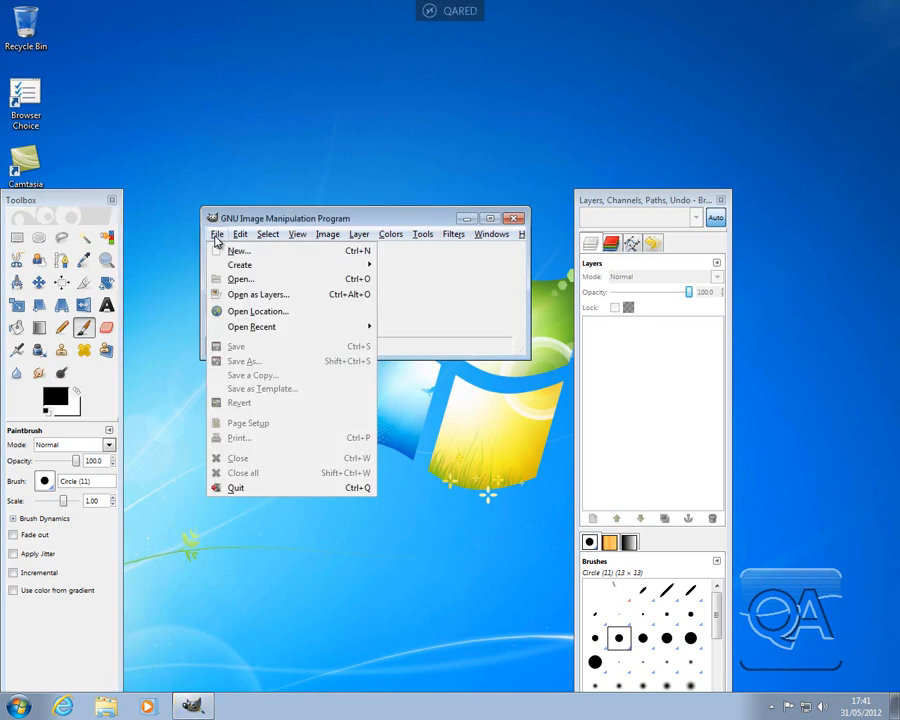
pyautogui.click(240, 278)
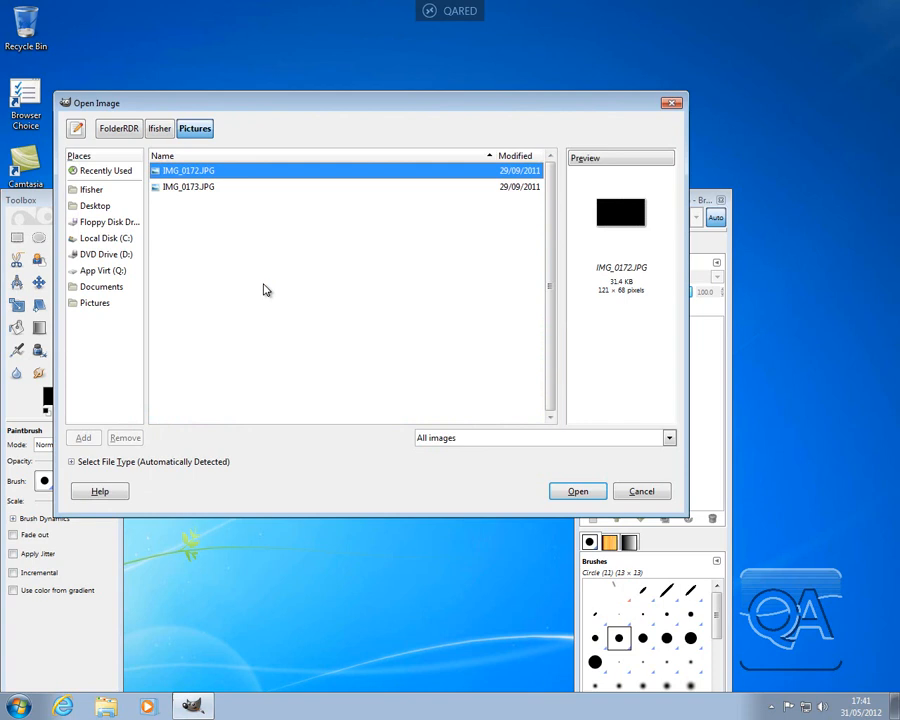
pyautogui.moveTo(204, 190)
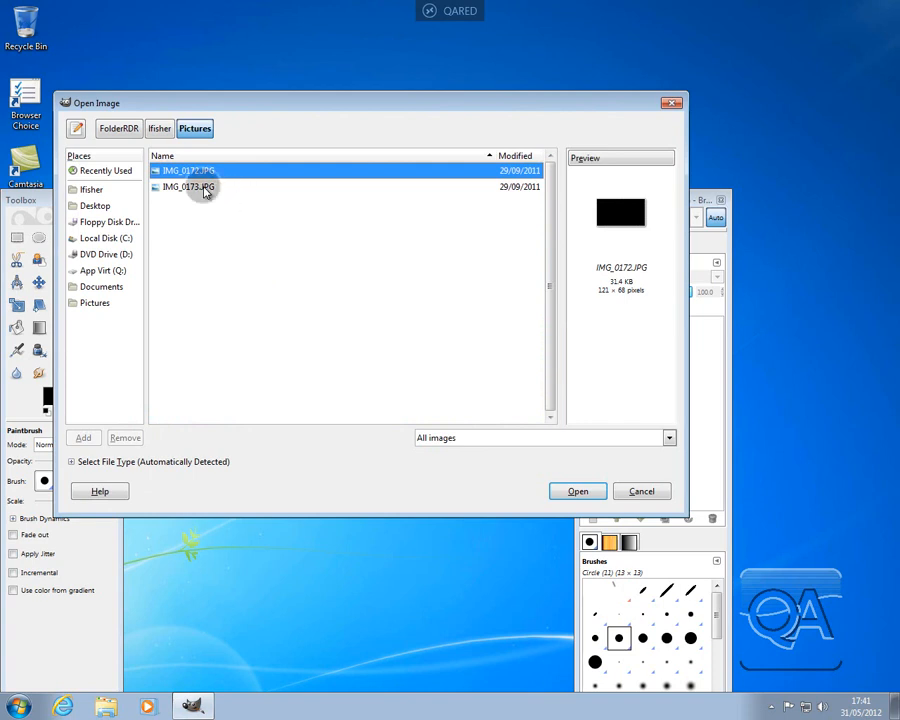
pyautogui.click(189, 170)
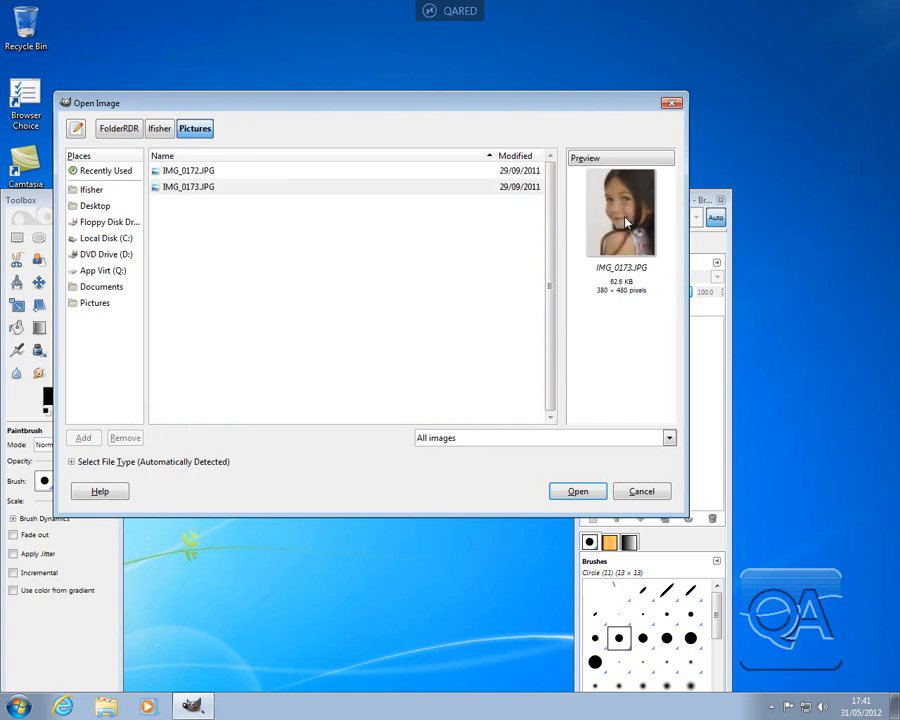
pyautogui.click(577, 491)
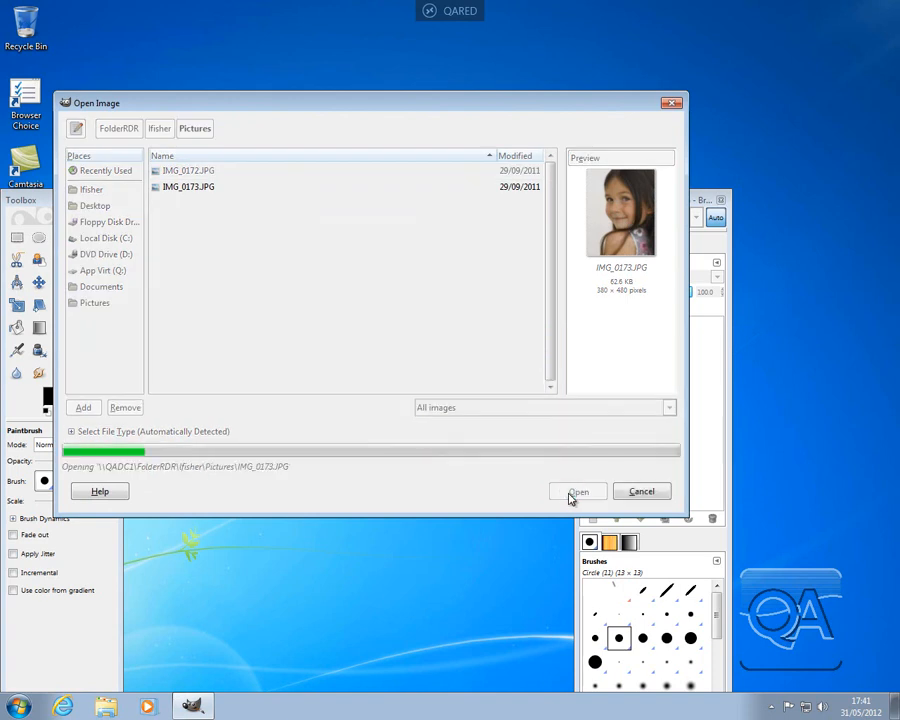
pyautogui.click(577, 491)
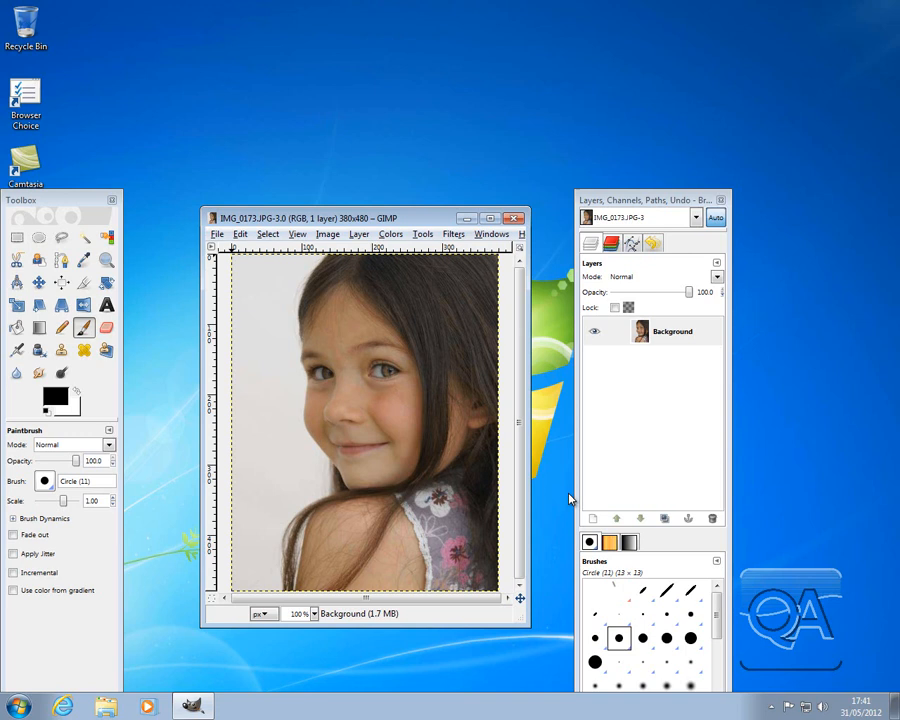
# Step: Paint a black scribble left of the girl's face, then log off Windows 7
pyautogui.moveTo(268, 300); pyautogui.dragTo(268, 480)
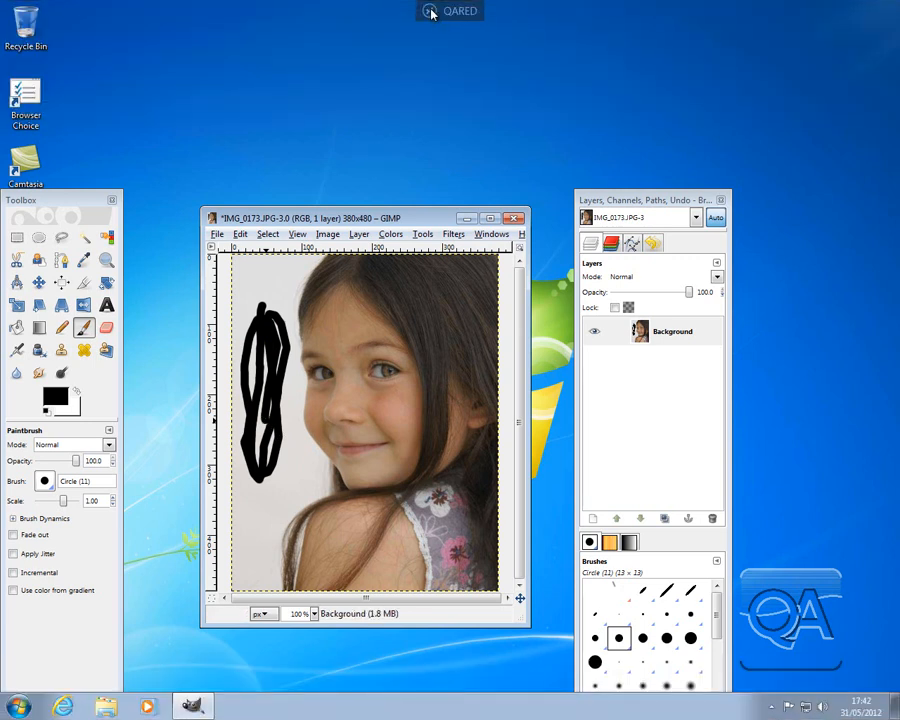
pyautogui.click(16, 707)
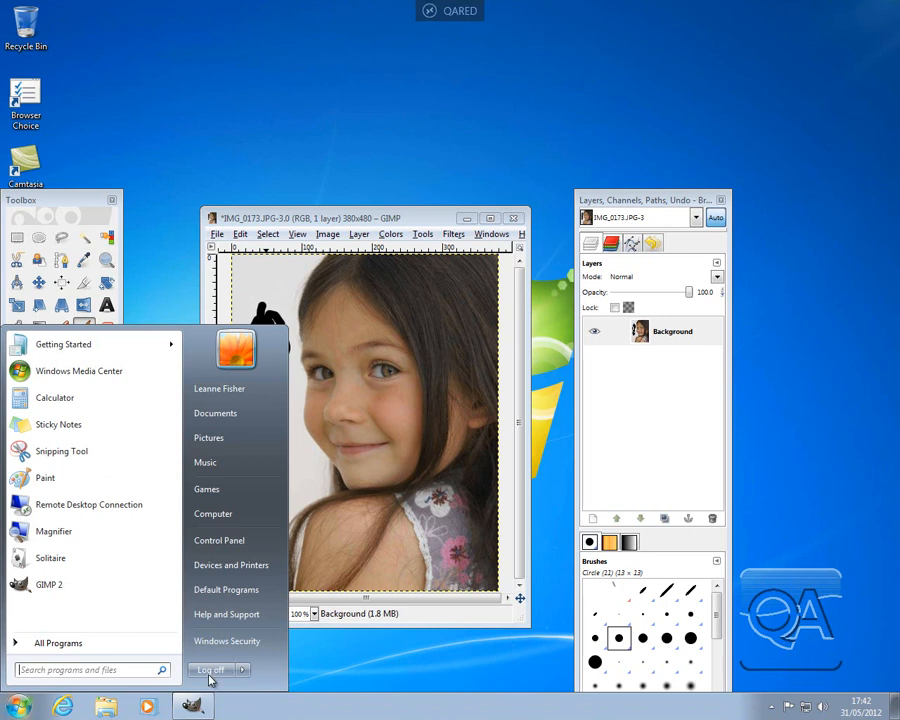
pyautogui.click(211, 669)
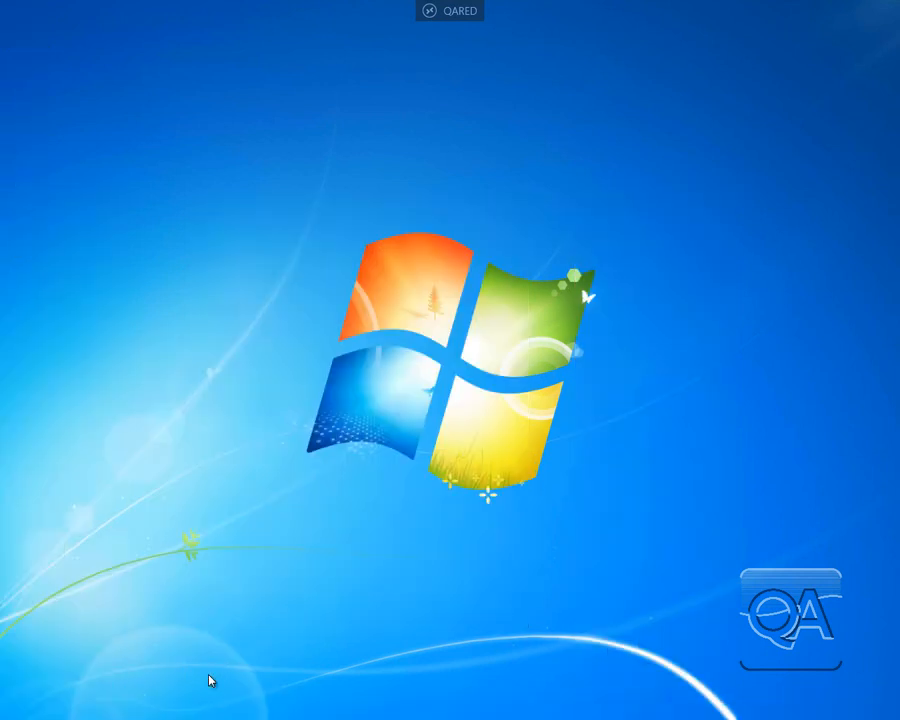